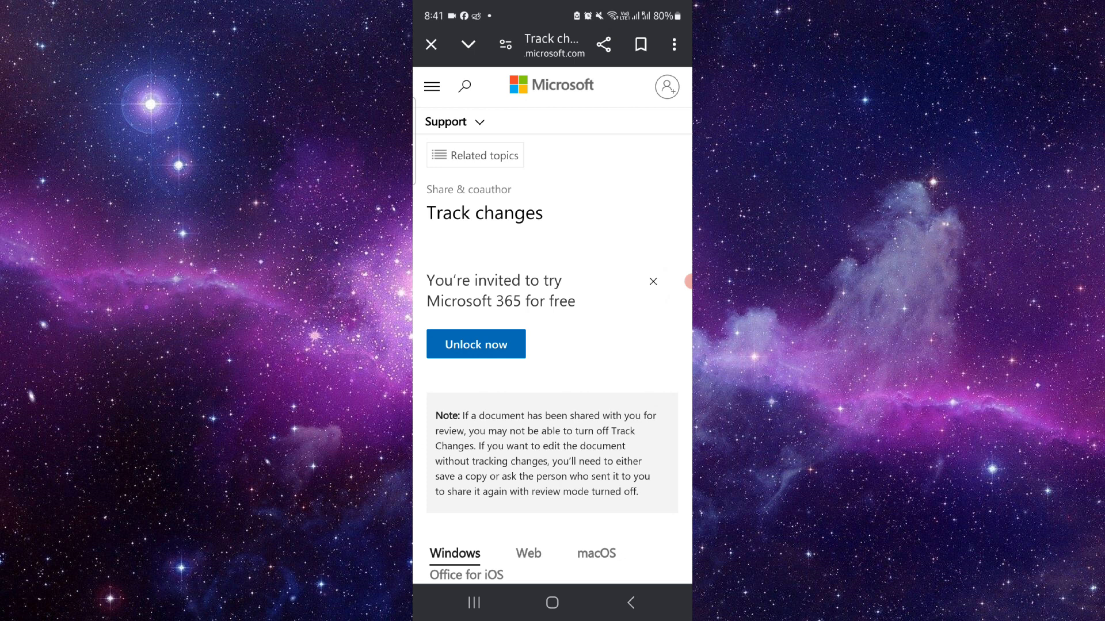
scroll(up, 3)
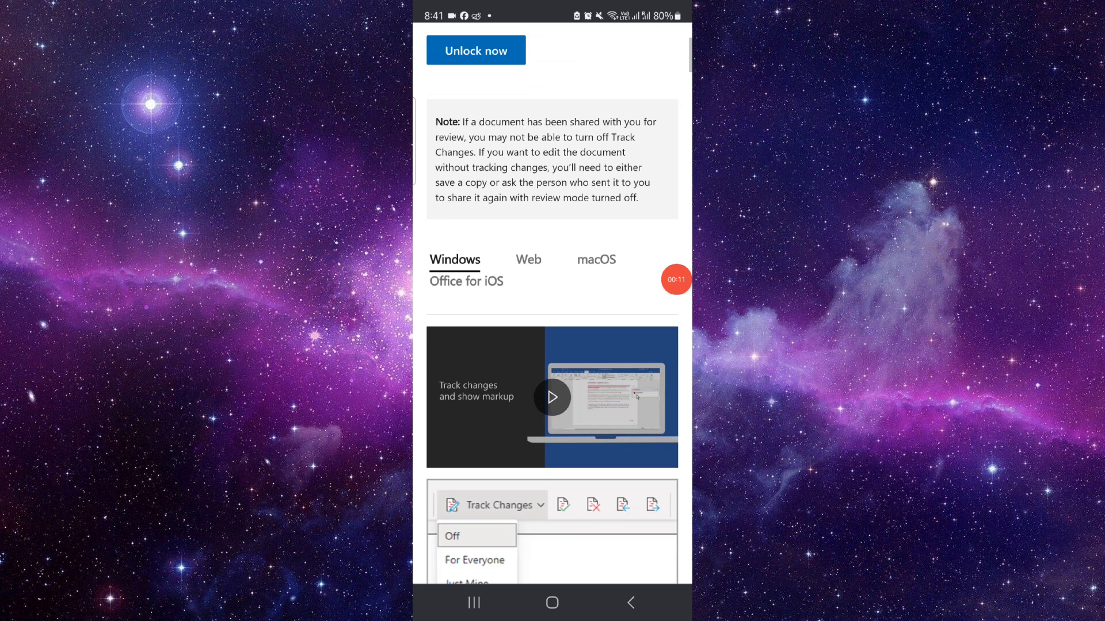
scroll(down, 3)
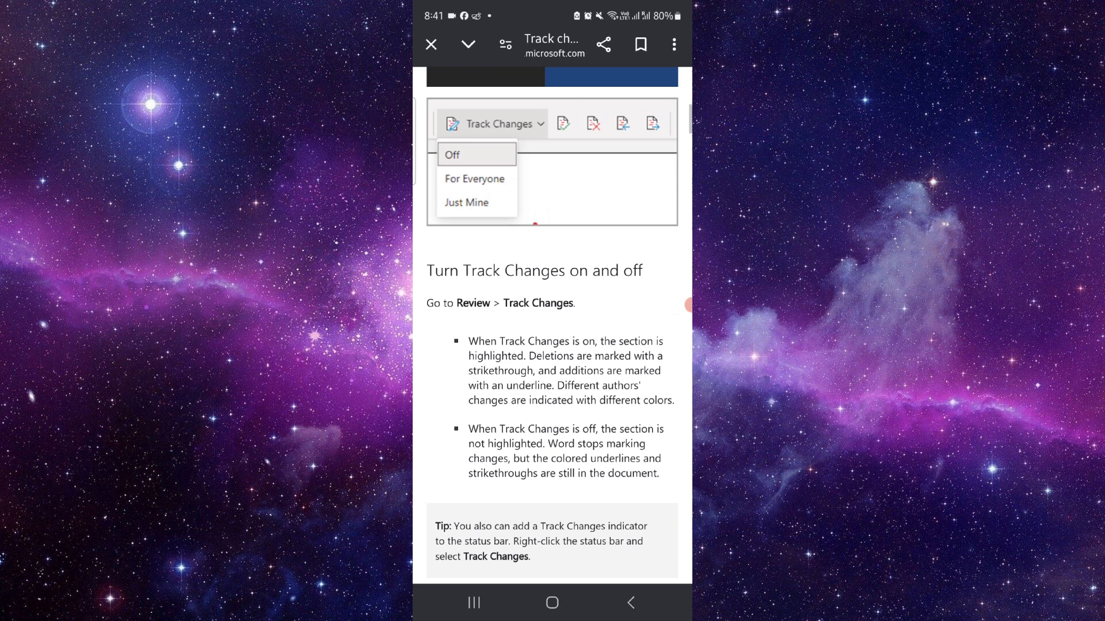
scroll(down, 3)
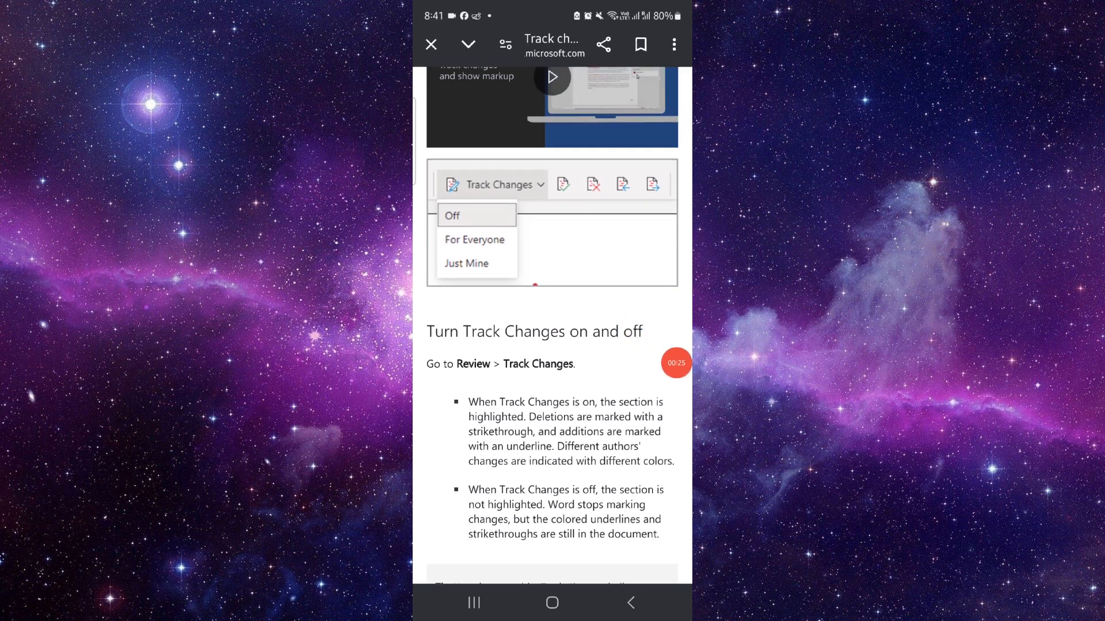